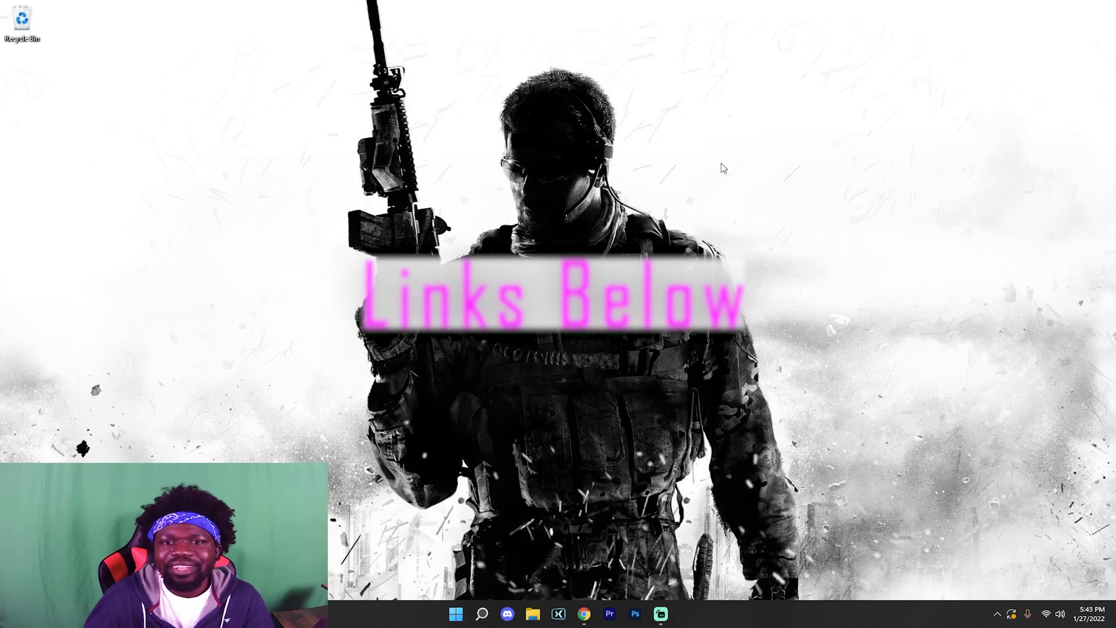
Load forum.plutonium.pw showing announcements, changelogs and support categories
{"action": "left_click", "coordinate": [583, 614]}
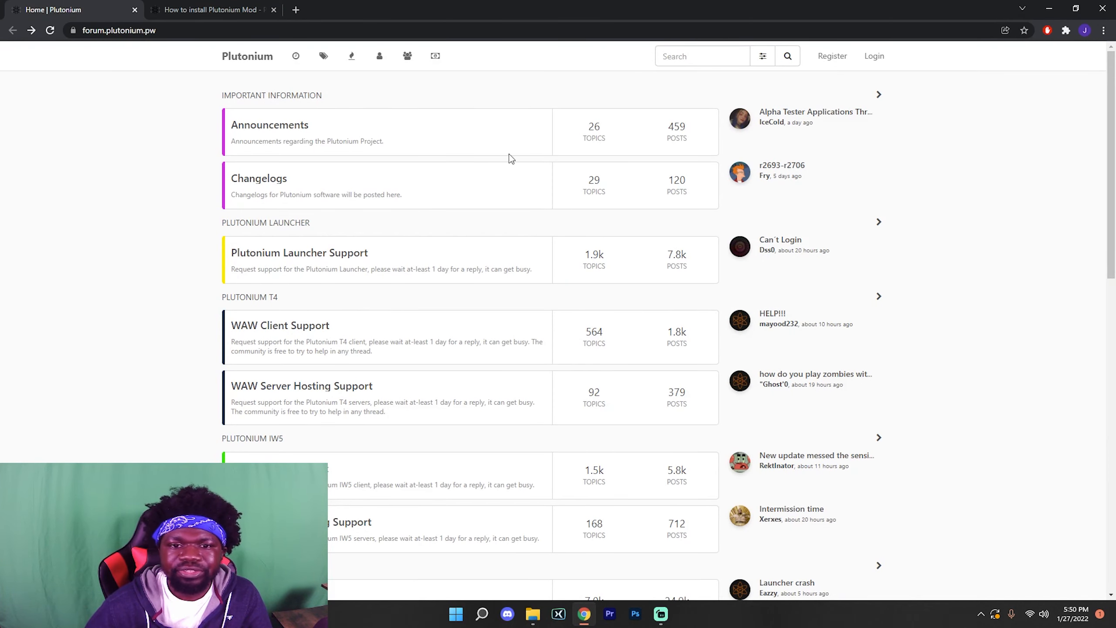
{"action": "mouse_move", "coordinate": [270, 124]}
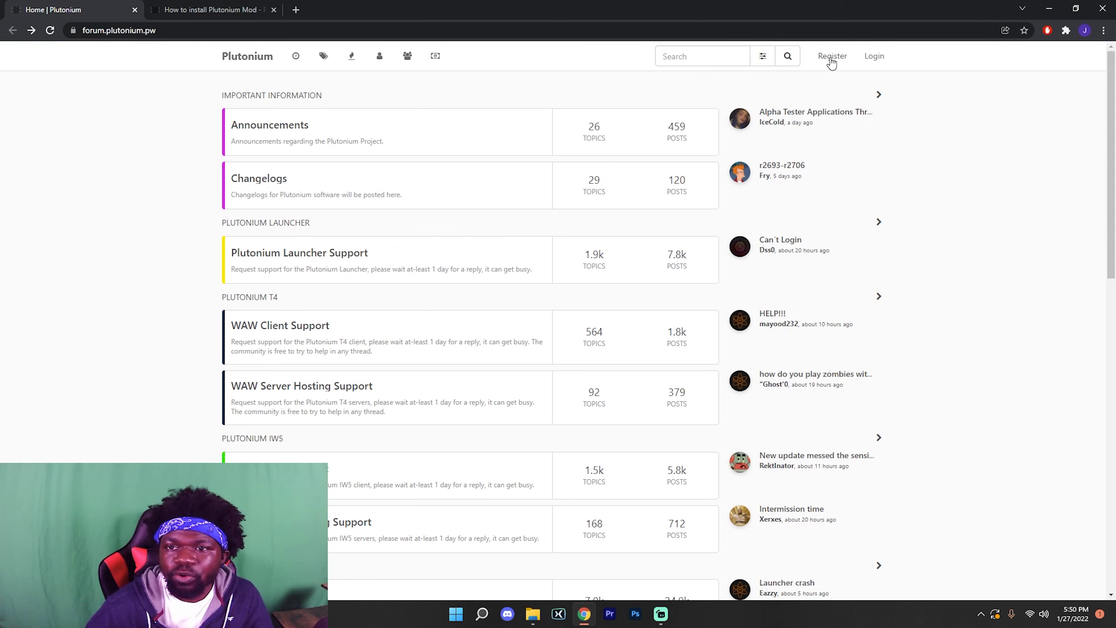
Reach the Register form with email, username, password and captcha fields
{"action": "left_click", "coordinate": [831, 56]}
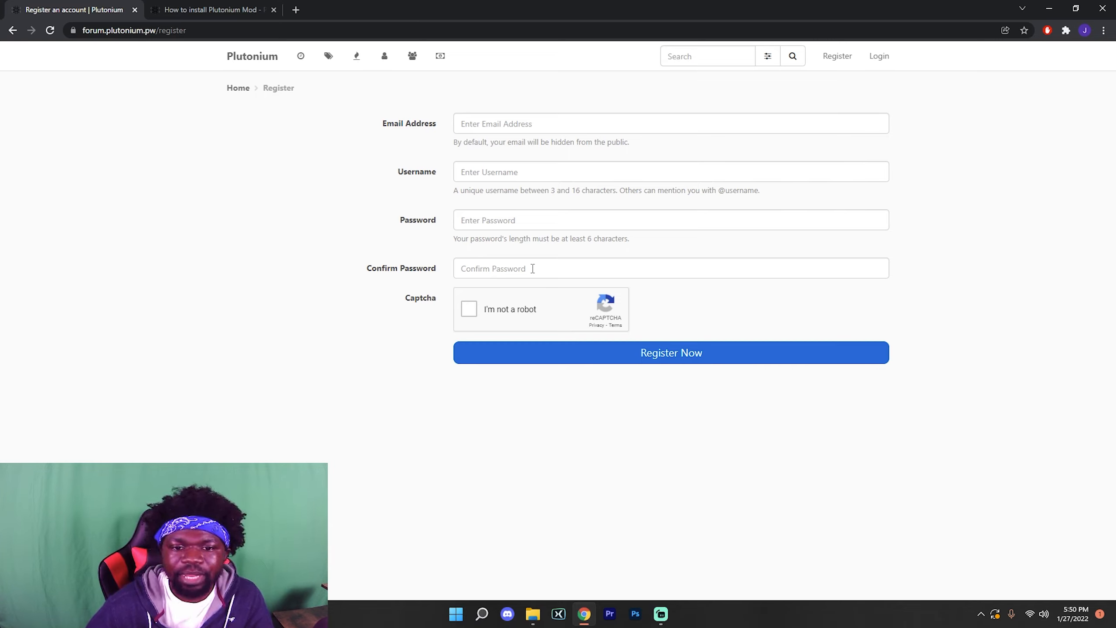
{"action": "mouse_move", "coordinate": [478, 315]}
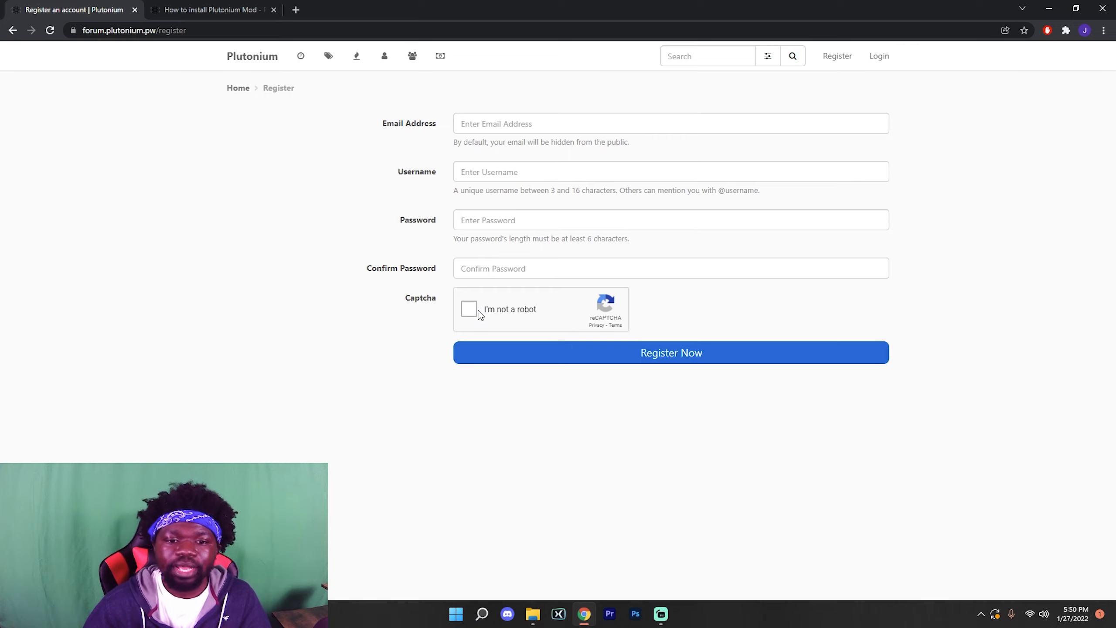
{"action": "mouse_move", "coordinate": [397, 190]}
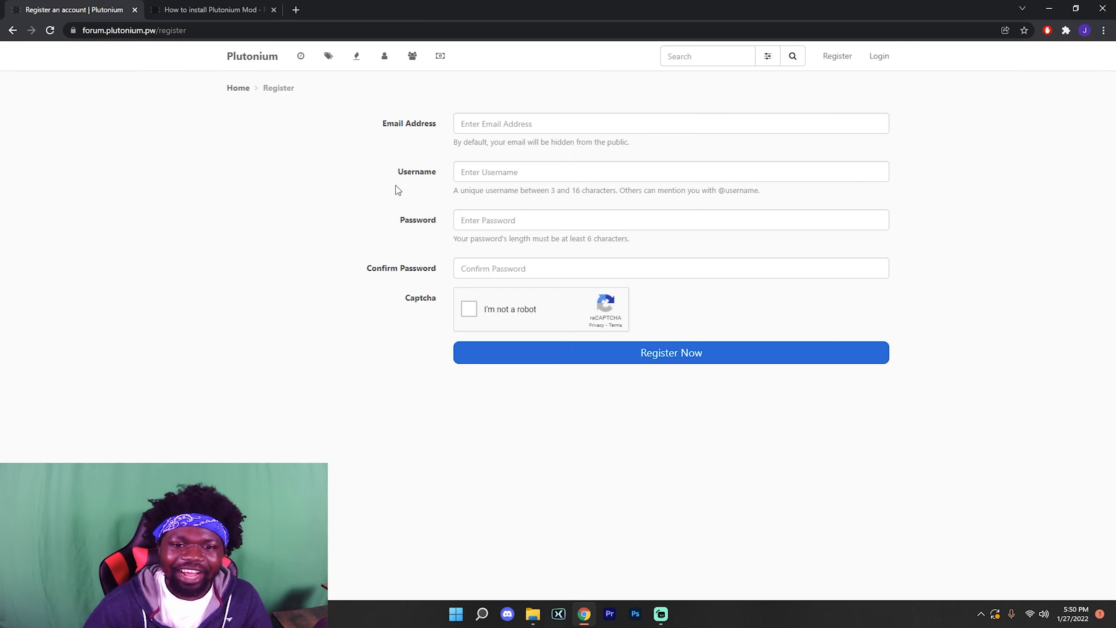